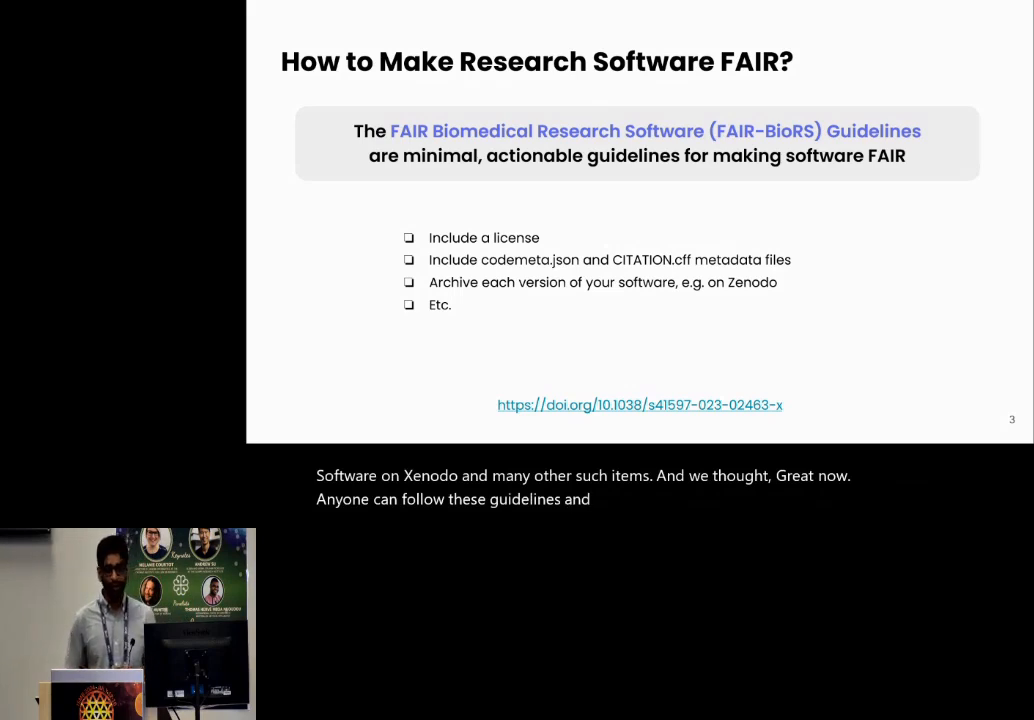
key("Right")
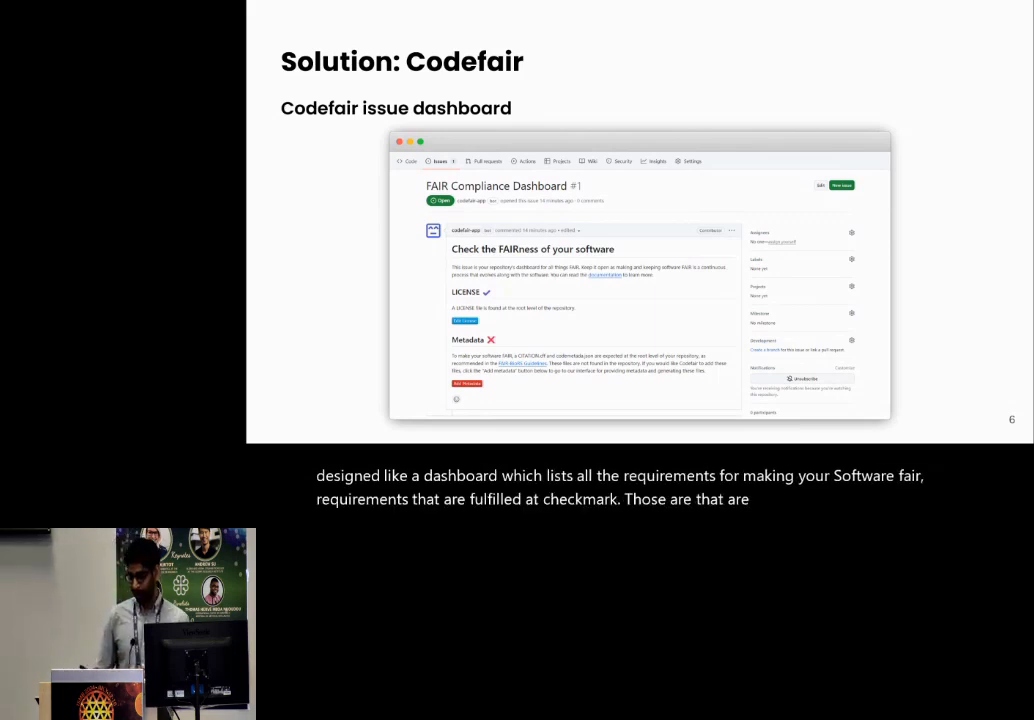
key("Right")
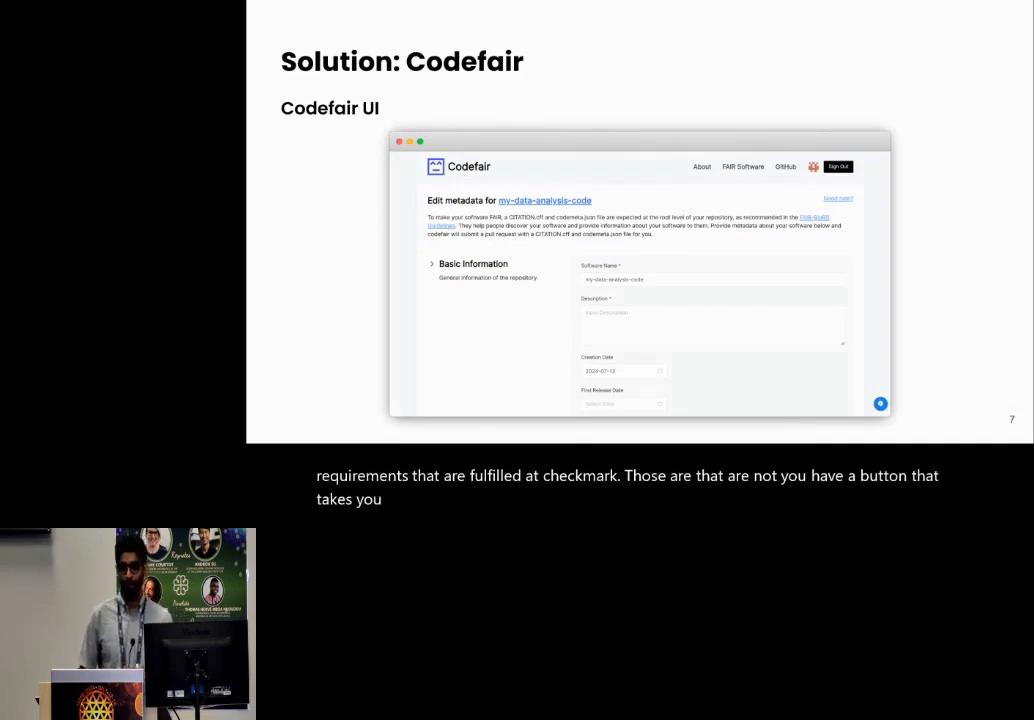